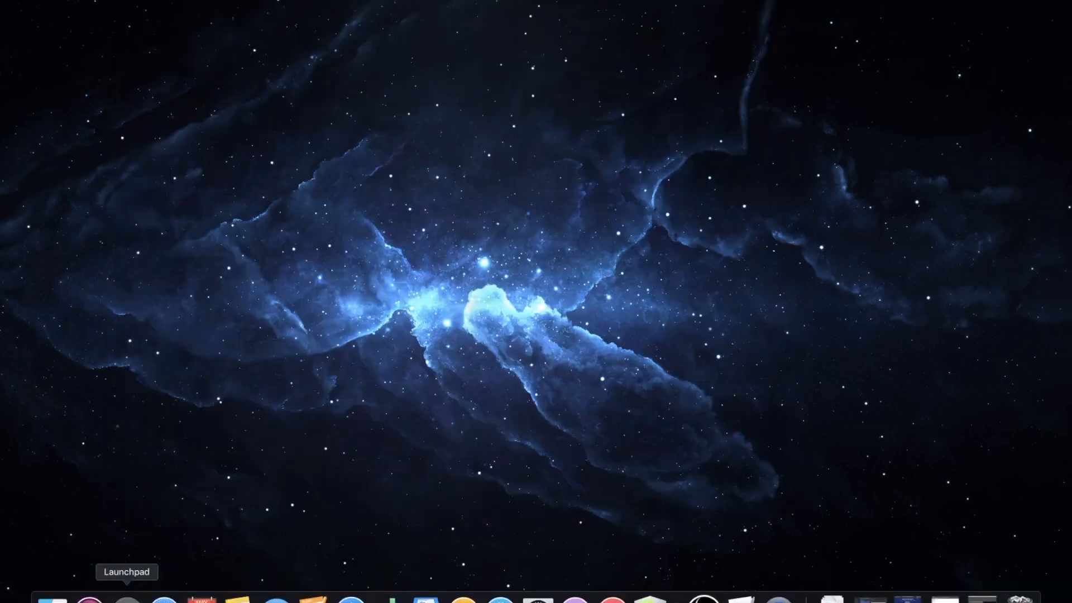
# Open Launchpad and its Math folder to reveal Grapher, PocketCAS and Calculator
pyautogui.click(127, 601)
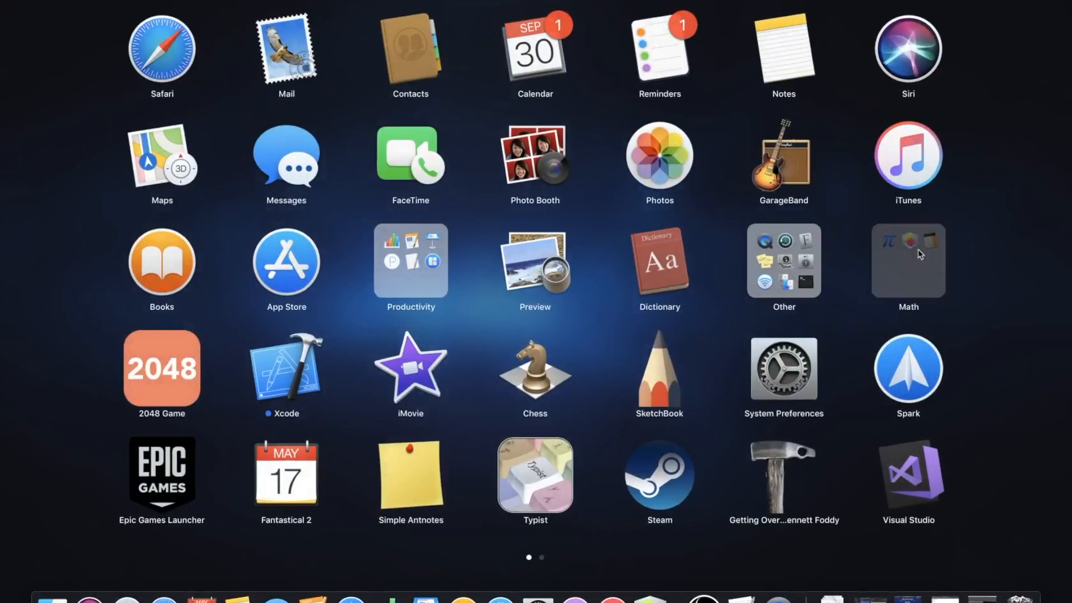
pyautogui.click(908, 260)
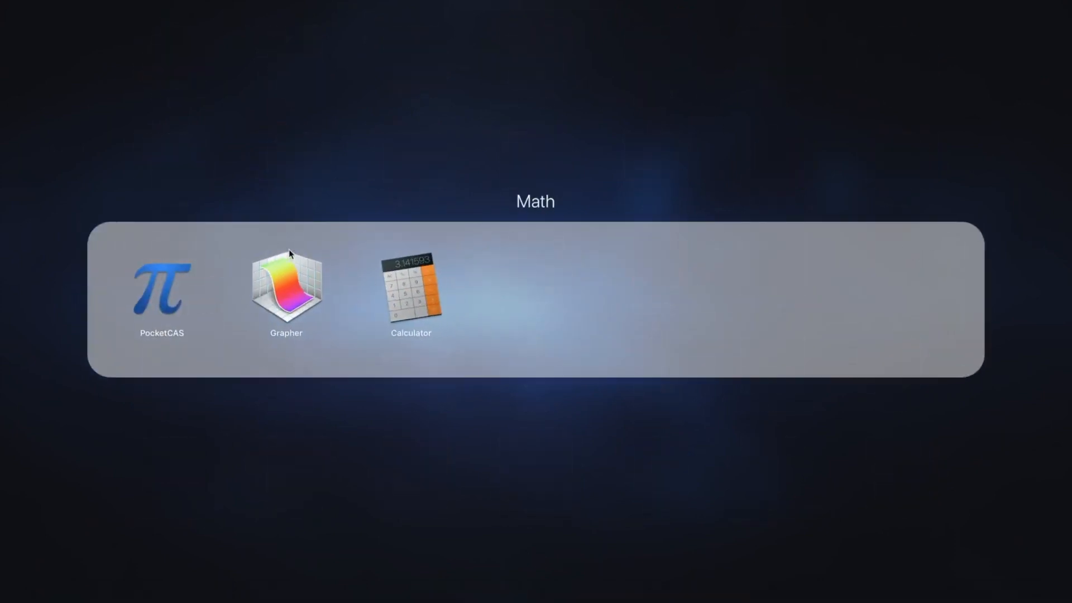
# Launch Grapher and preview the Polar Log, Frame, Spherical System and Black & White templates
pyautogui.doubleClick(285, 292)
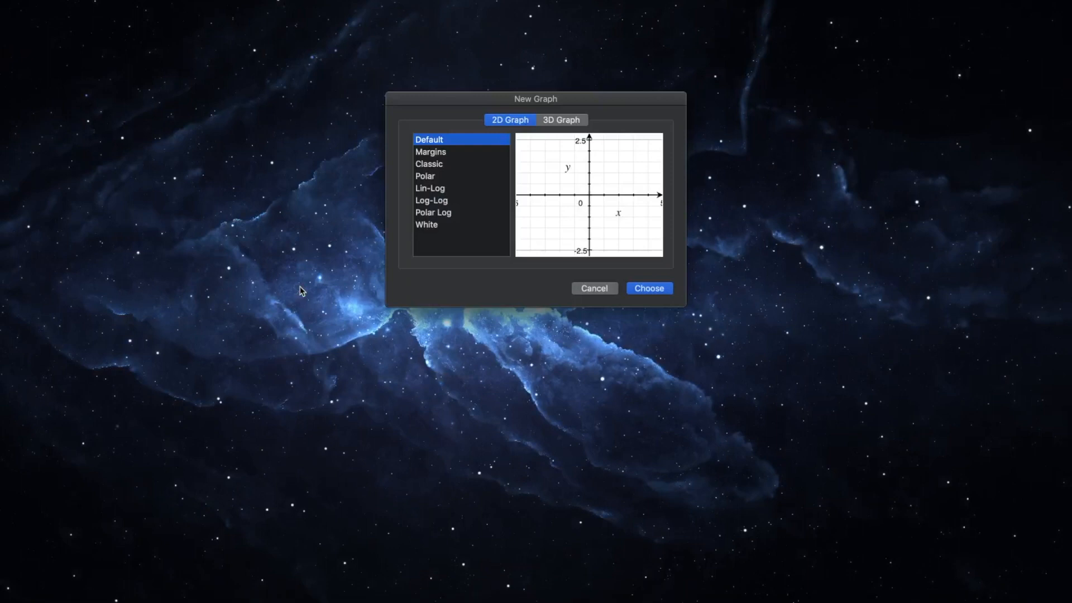
pyautogui.moveTo(546, 235)
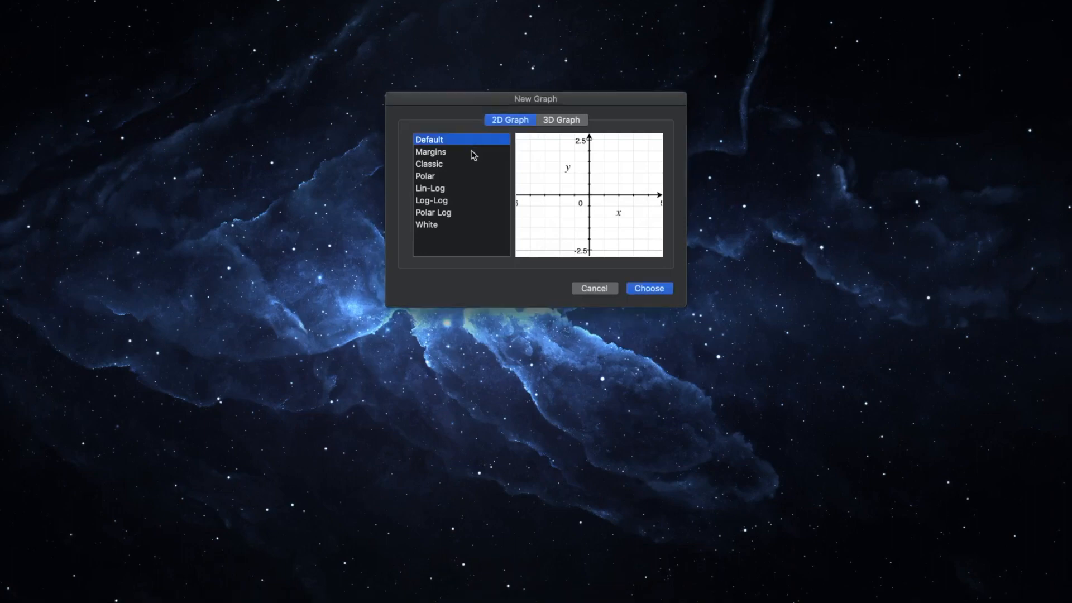
pyautogui.click(454, 212)
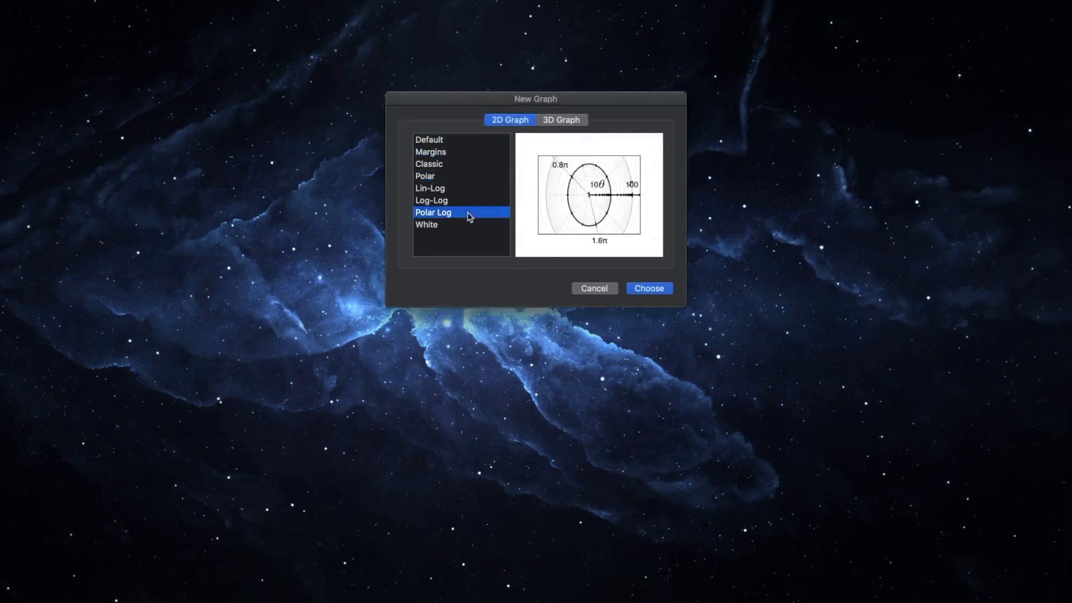
pyautogui.moveTo(458, 209)
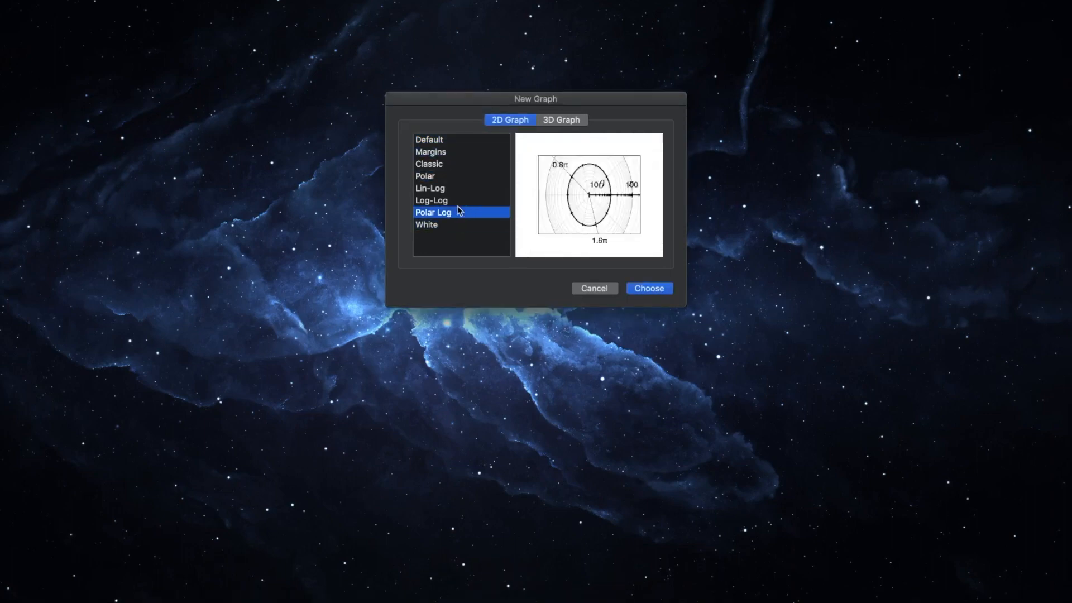
pyautogui.click(561, 120)
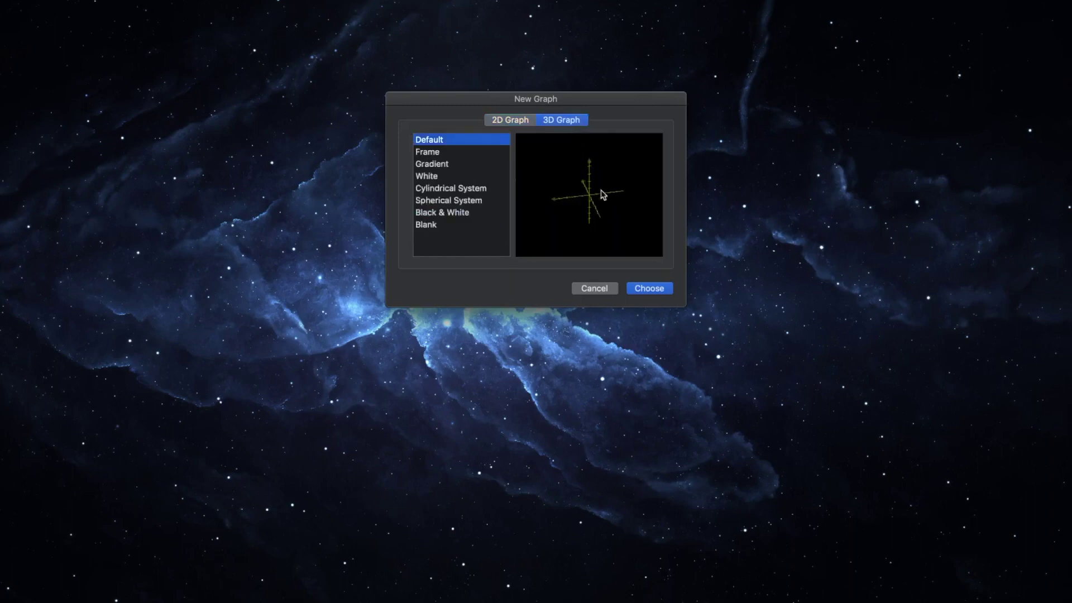
pyautogui.click(444, 151)
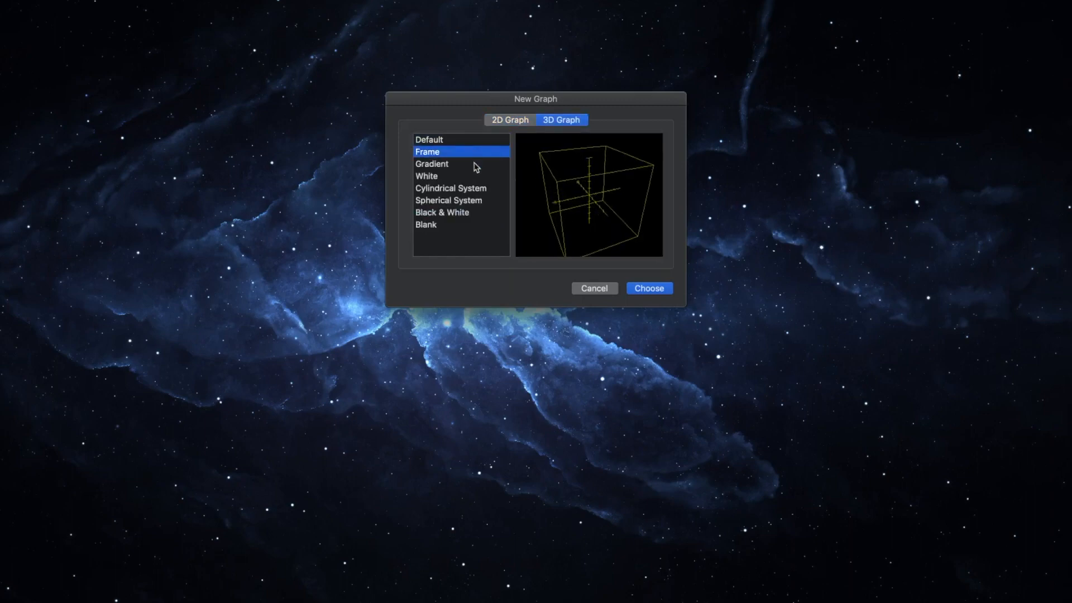
pyautogui.click(459, 200)
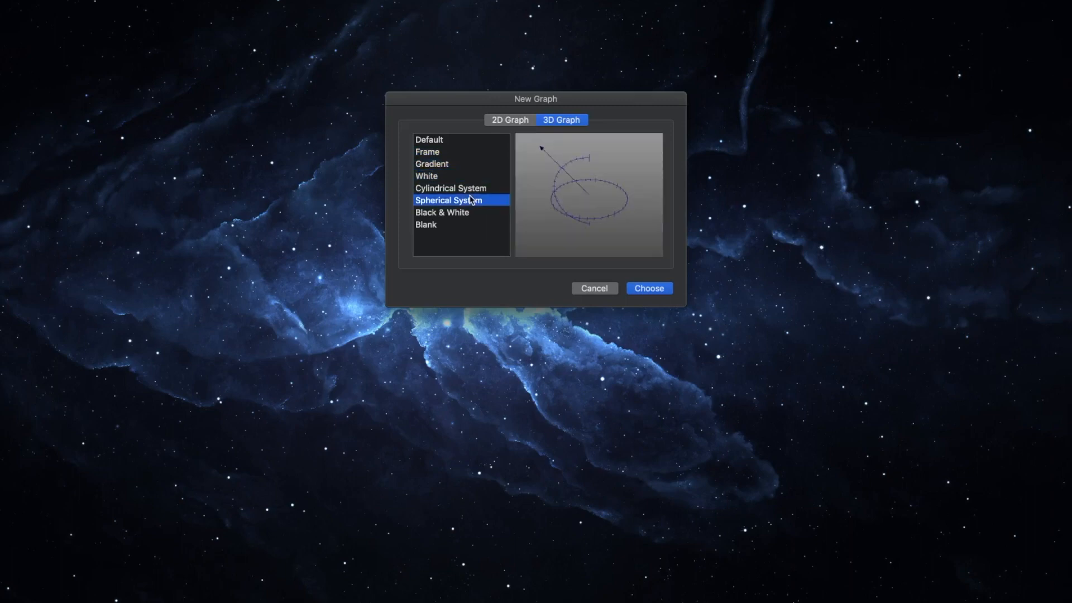
pyautogui.click(442, 212)
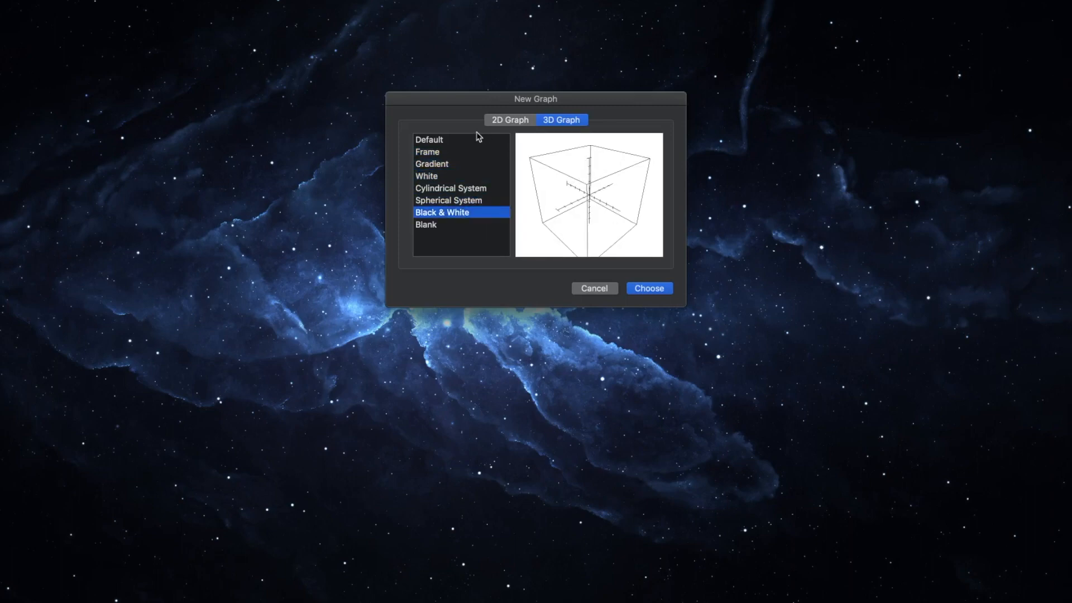
# Create a new graph from the Default 3D Graph template
pyautogui.click(430, 139)
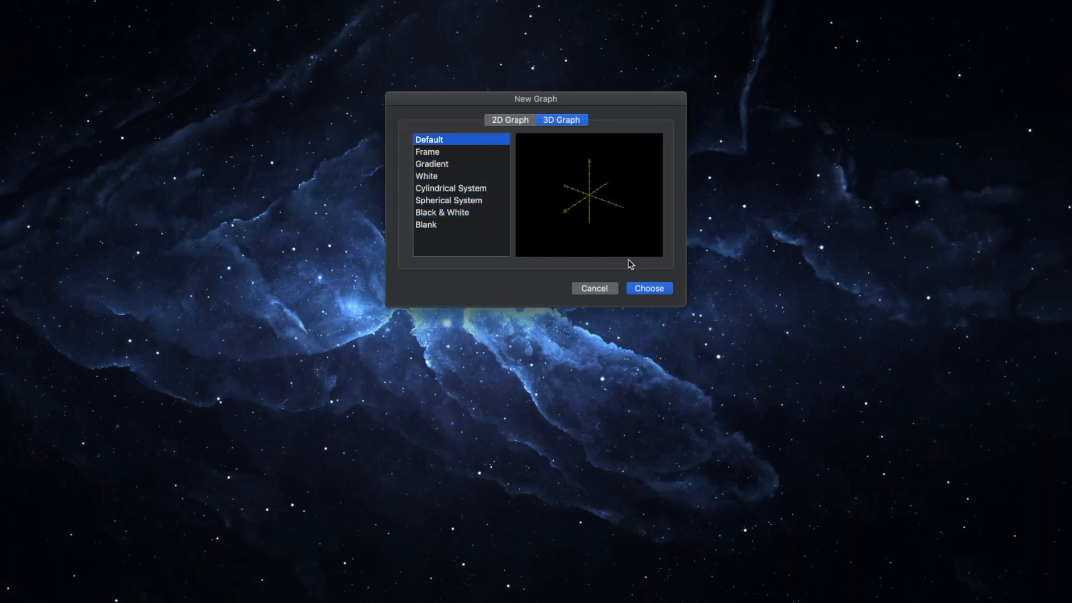
pyautogui.click(510, 120)
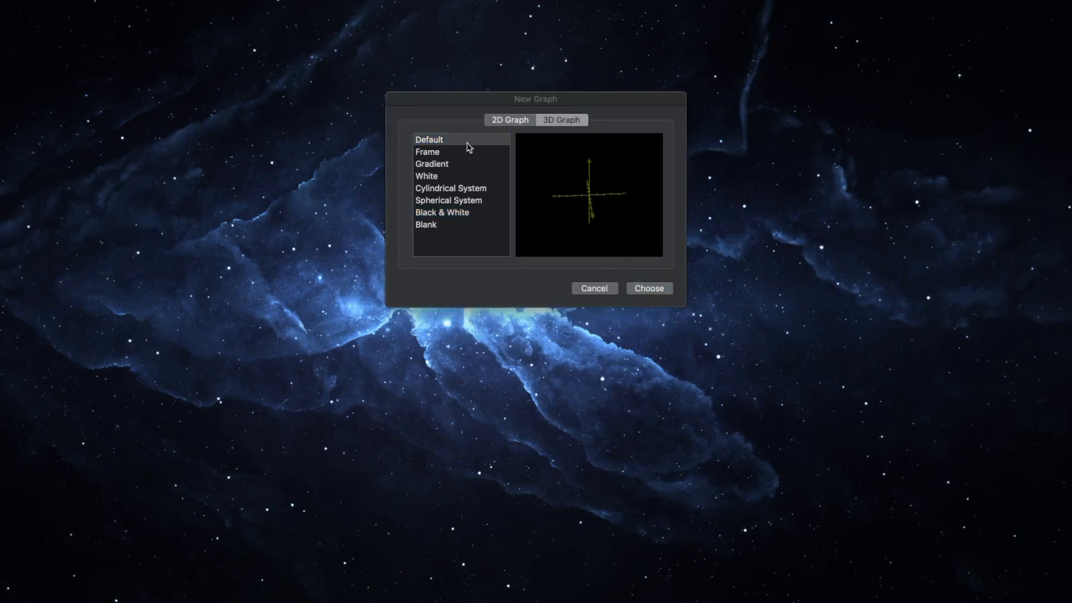
pyautogui.click(561, 120)
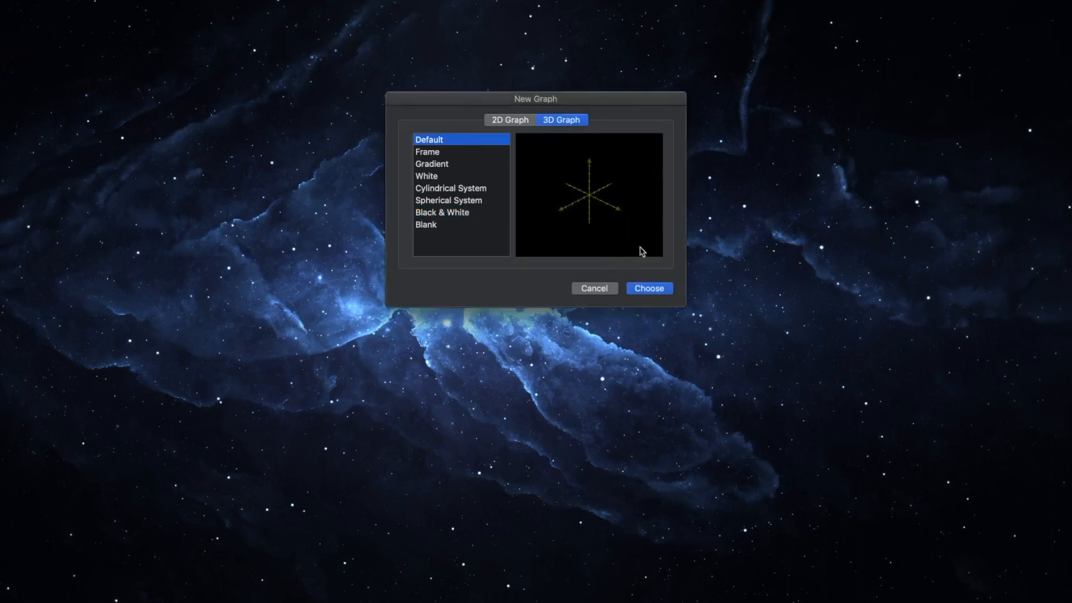
pyautogui.click(649, 288)
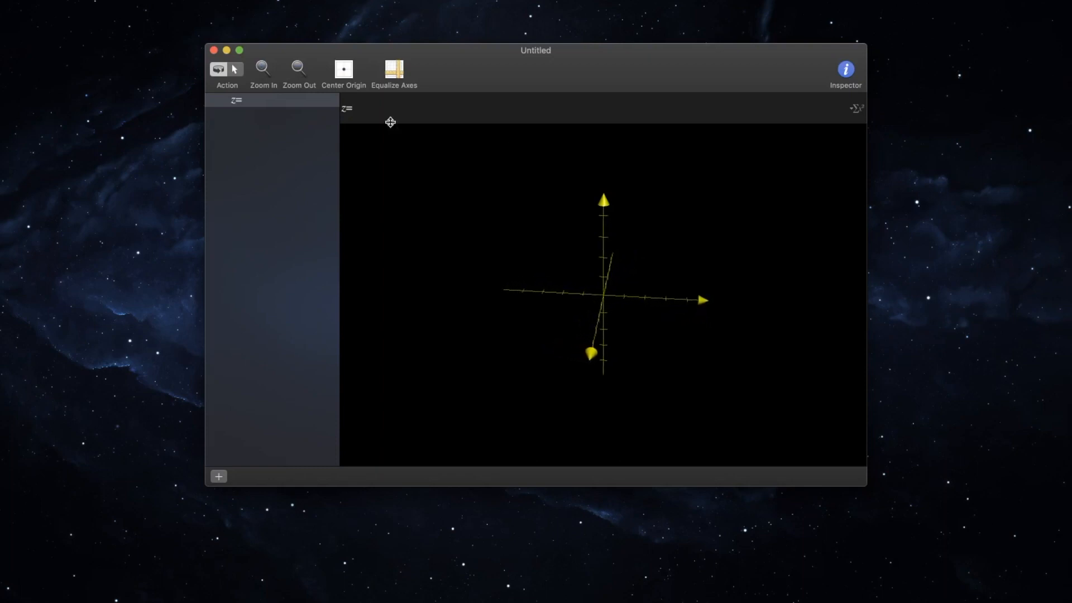
# Rotate the axes, enter z=3 to plot a horizontal plane, and bring up add-equation options
pyautogui.moveTo(601, 301); pyautogui.dragTo(615, 294)
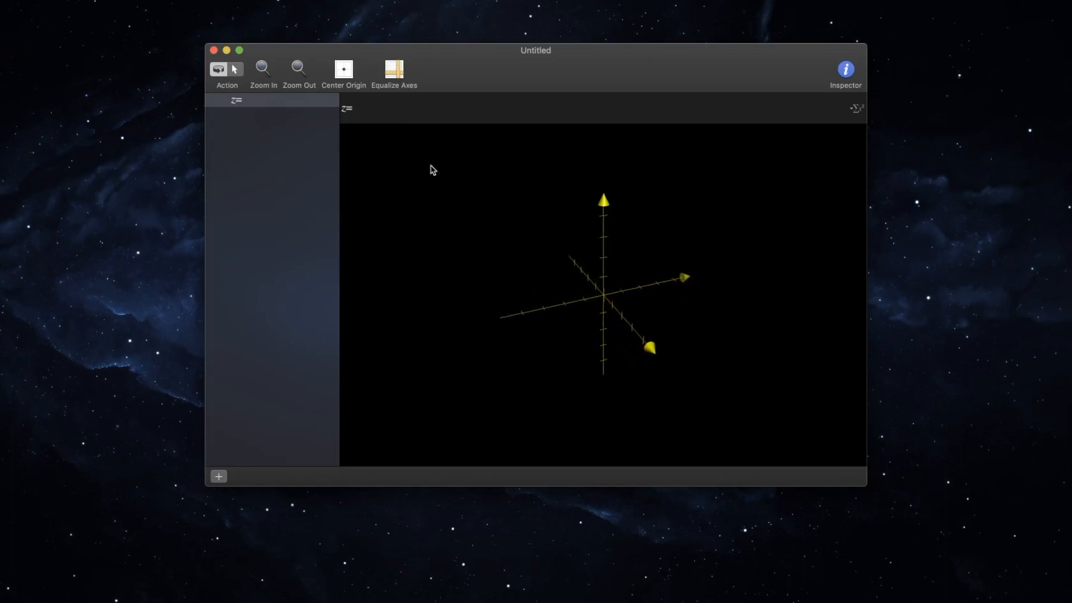
pyautogui.write('z=3')
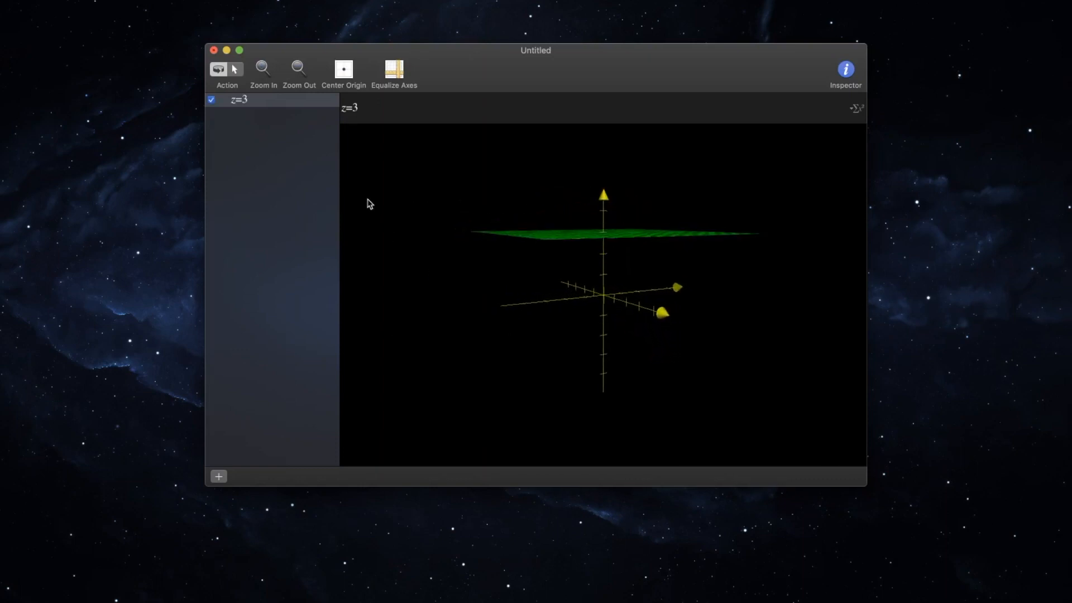
pyautogui.click(211, 100)
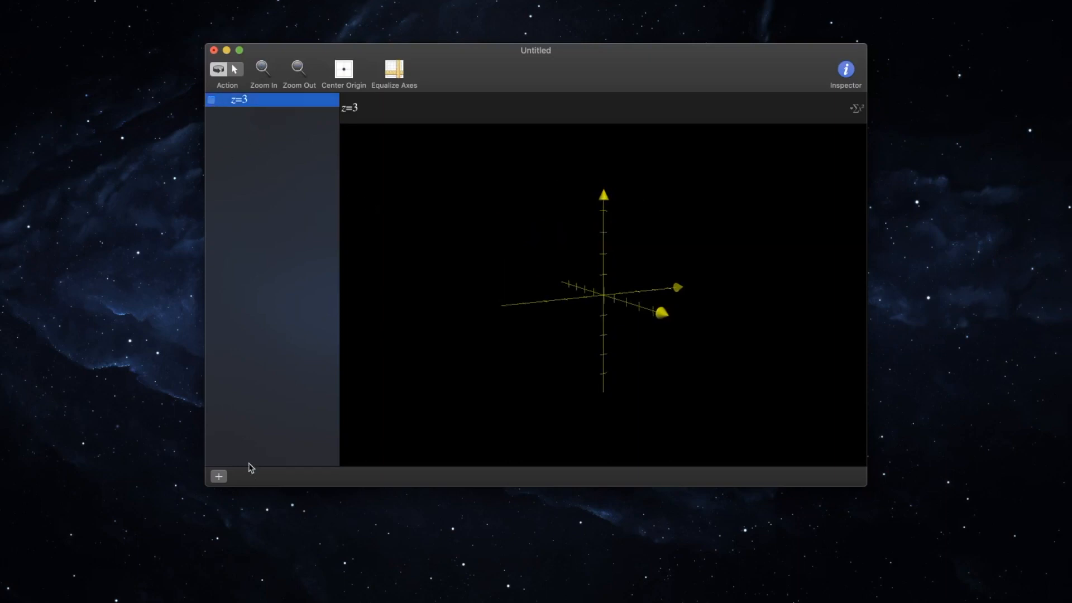
pyautogui.click(218, 476)
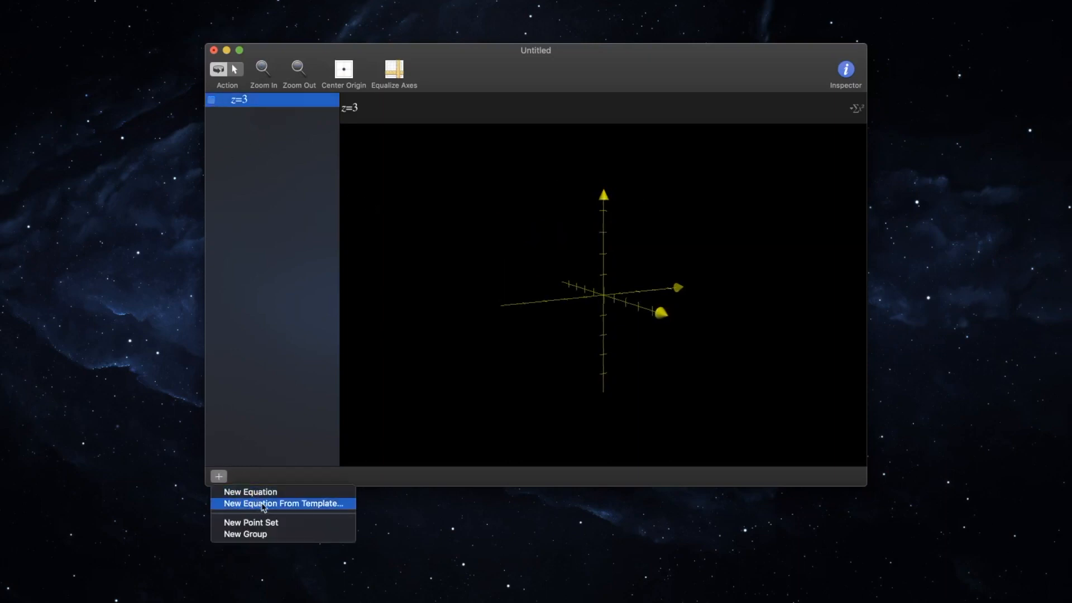
# Insert the Cartesian 3D curve template, giving empty x, y, z fields with t=0…10
pyautogui.click(283, 503)
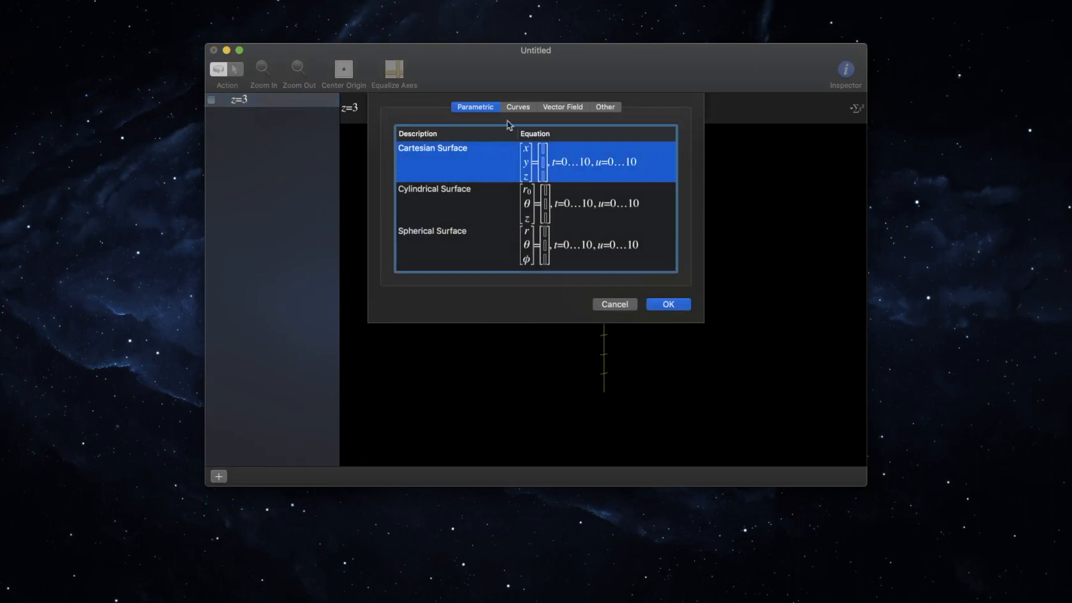
pyautogui.click(518, 107)
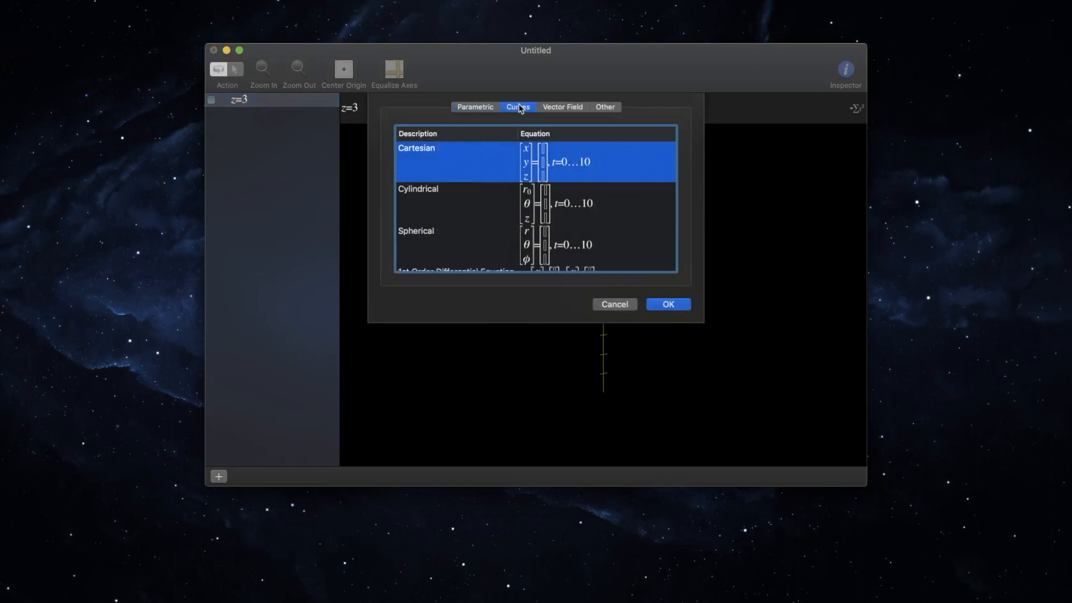
pyautogui.click(604, 107)
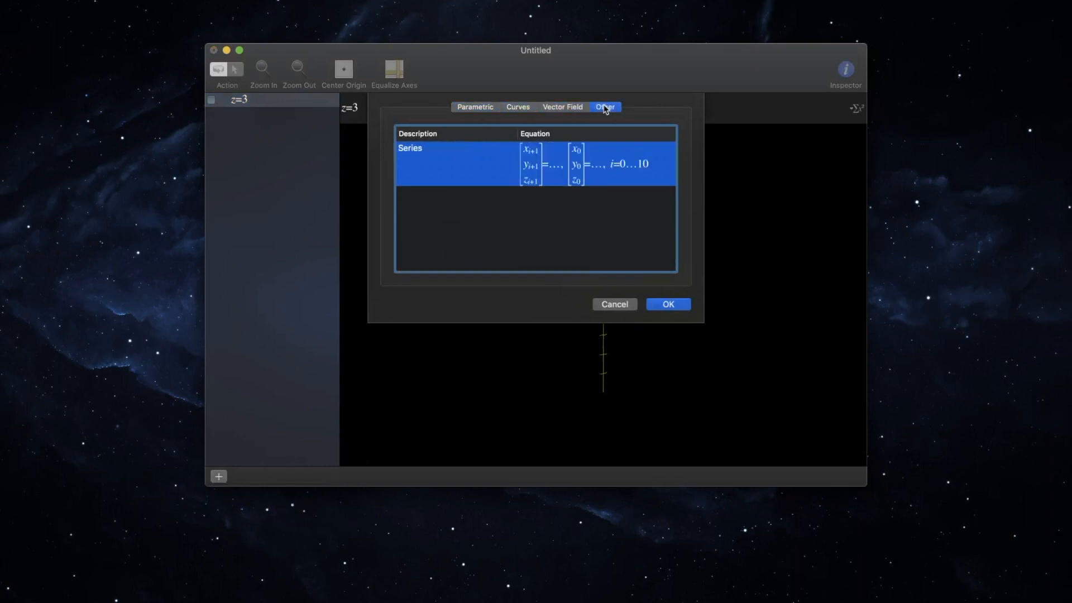
pyautogui.click(518, 106)
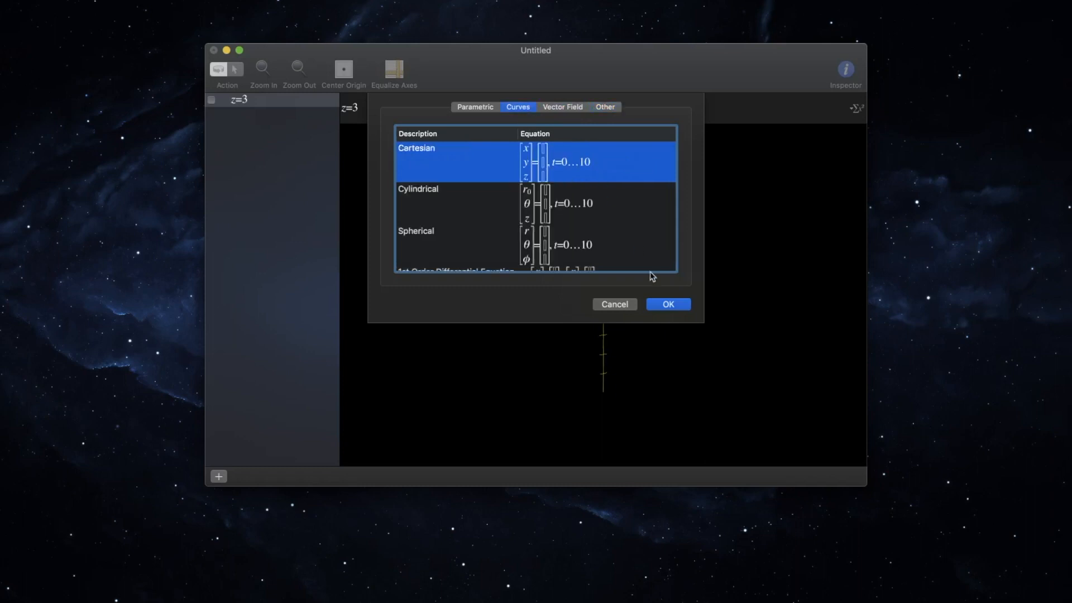
pyautogui.click(668, 304)
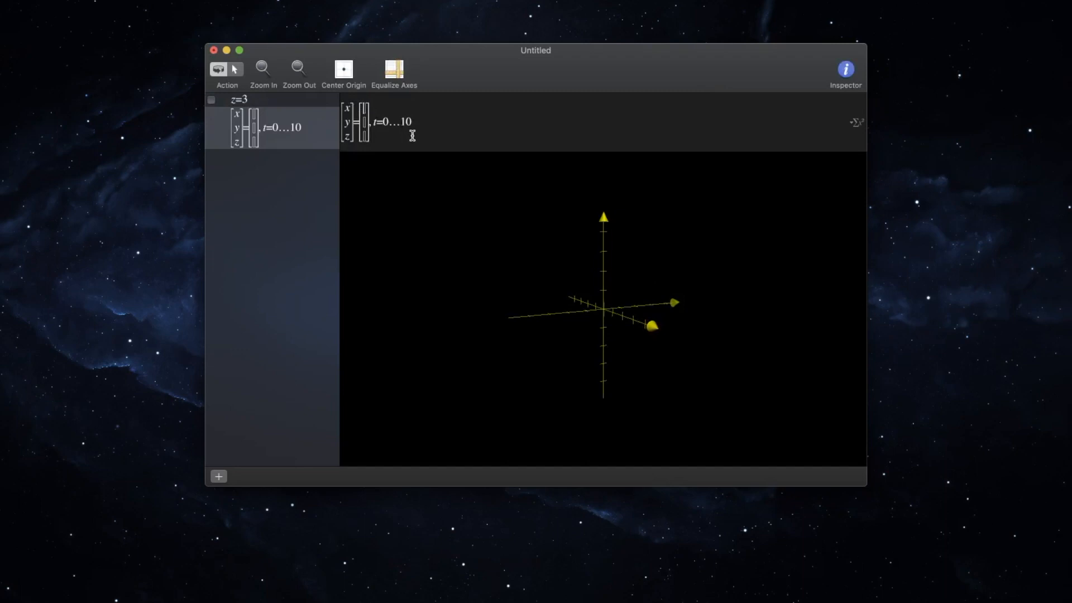
# Enter the curve components x = -5t, y = 3t+4 and z = 6t-7
pyautogui.write('-5t')
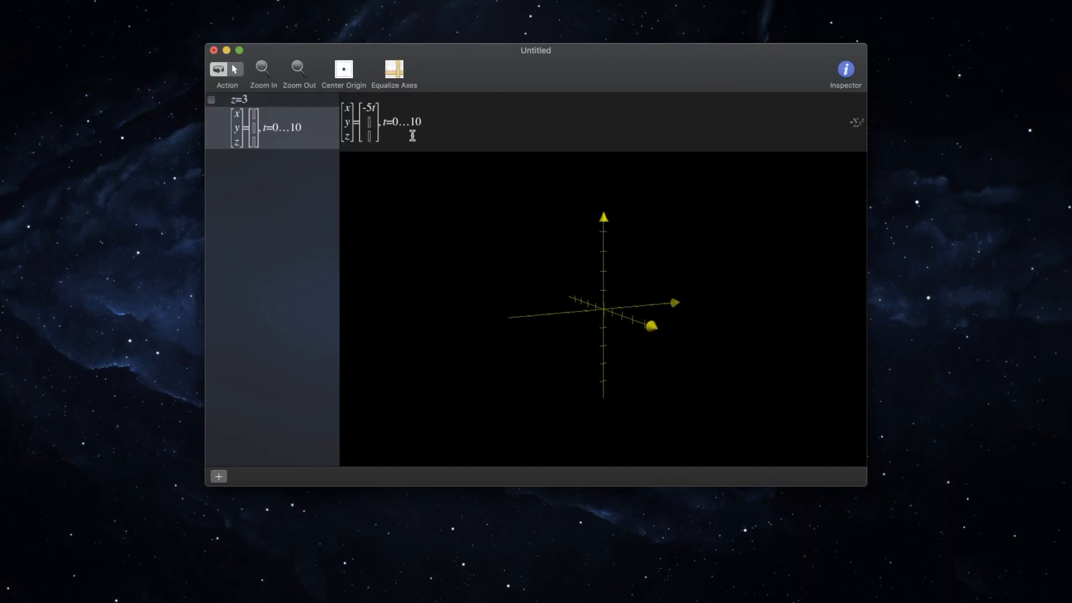
pyautogui.write('3t')
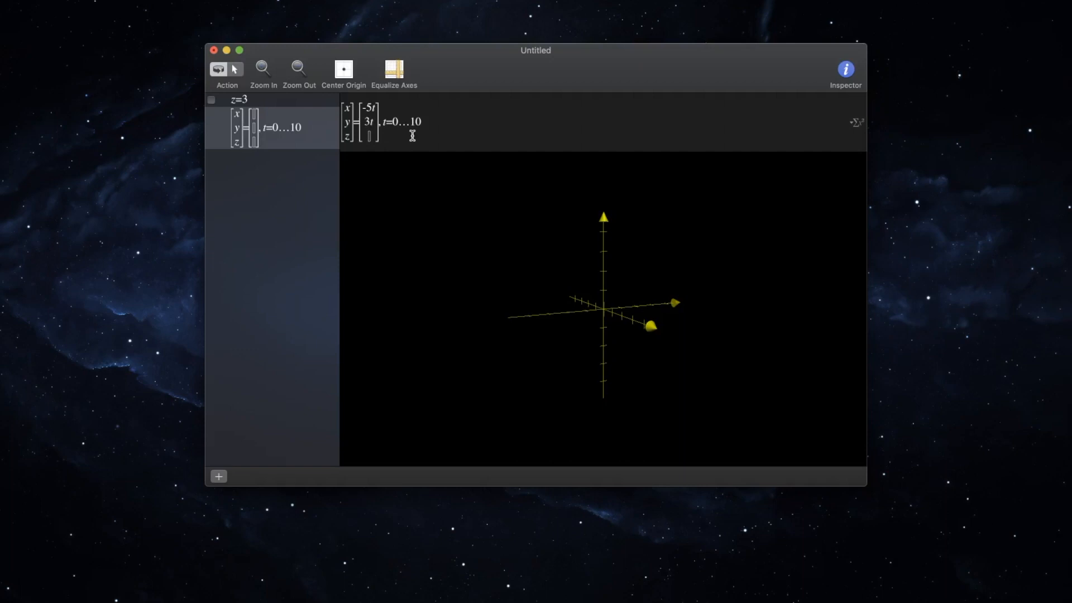
pyautogui.write('+4')
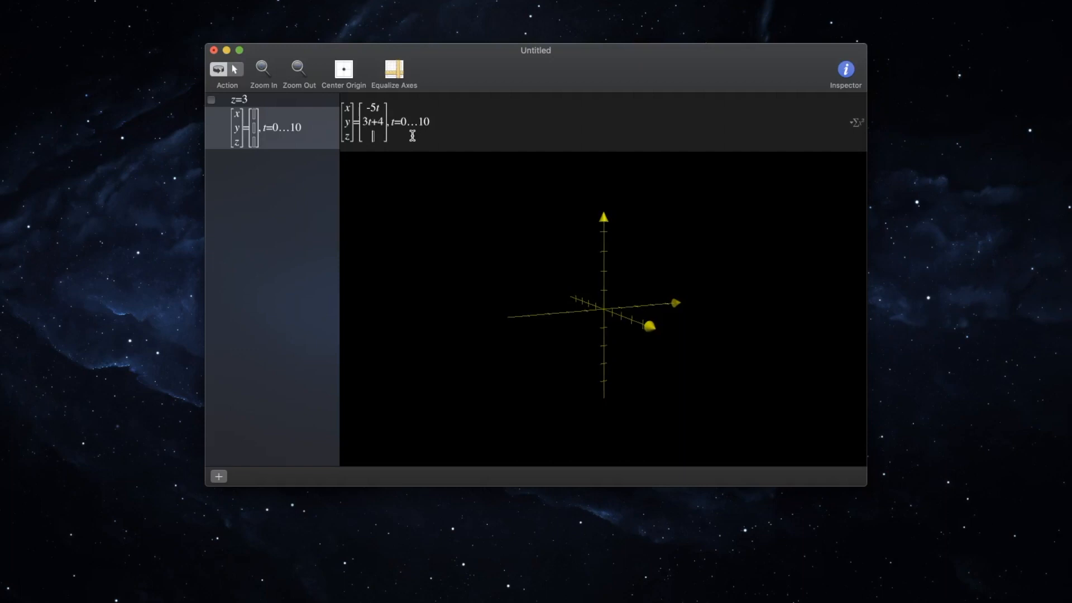
pyautogui.write('6t-')
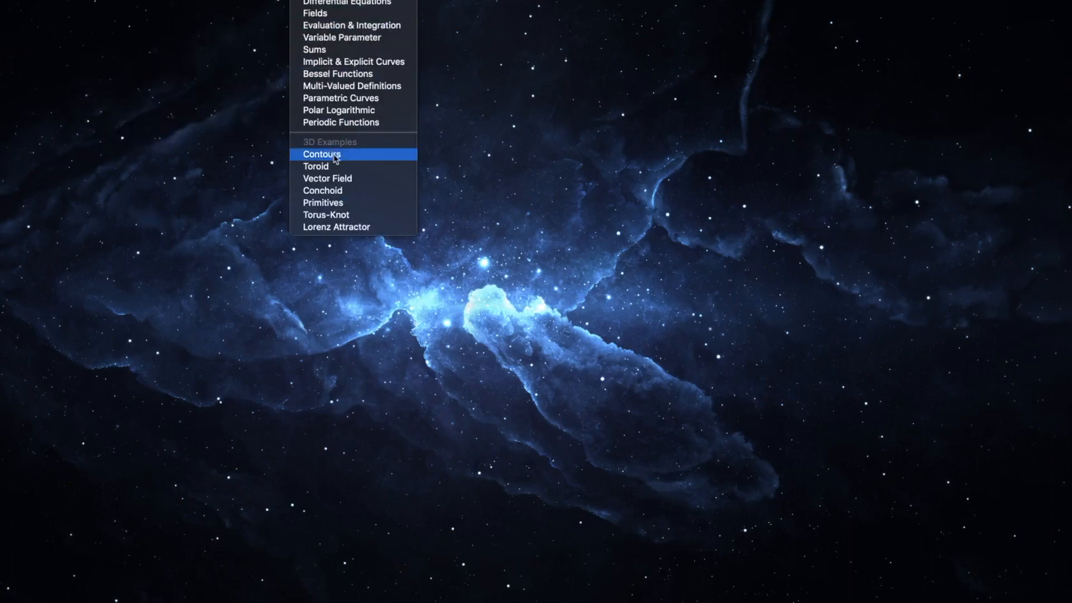
pyautogui.moveTo(334, 229)
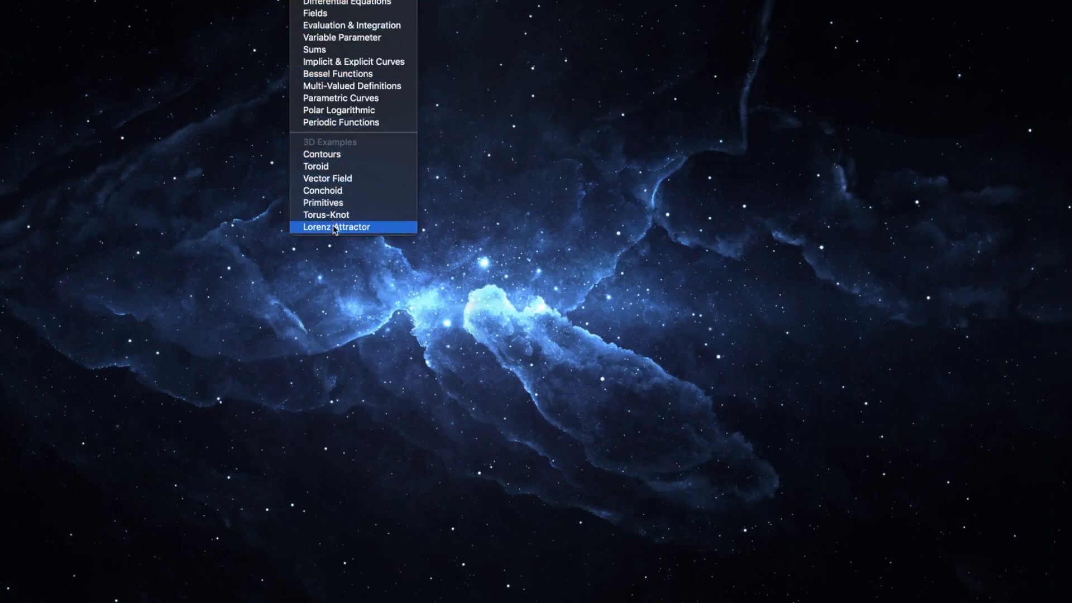
# Open the Lorenz Attractor example and rotate it face-on, then open and rotate the Toroid
pyautogui.click(335, 226)
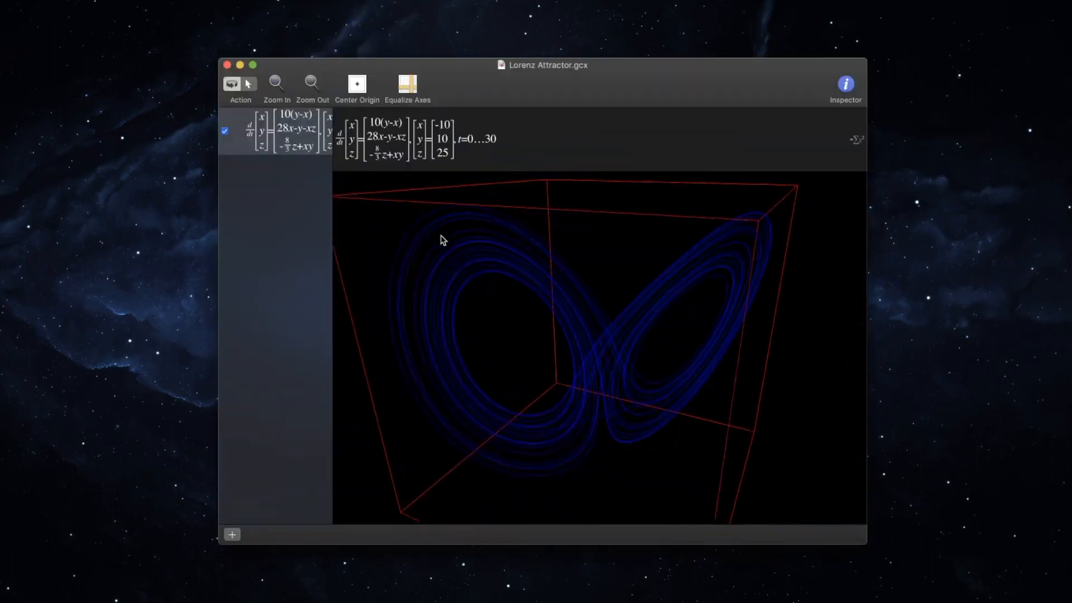
pyautogui.moveTo(441, 240); pyautogui.dragTo(498, 268)
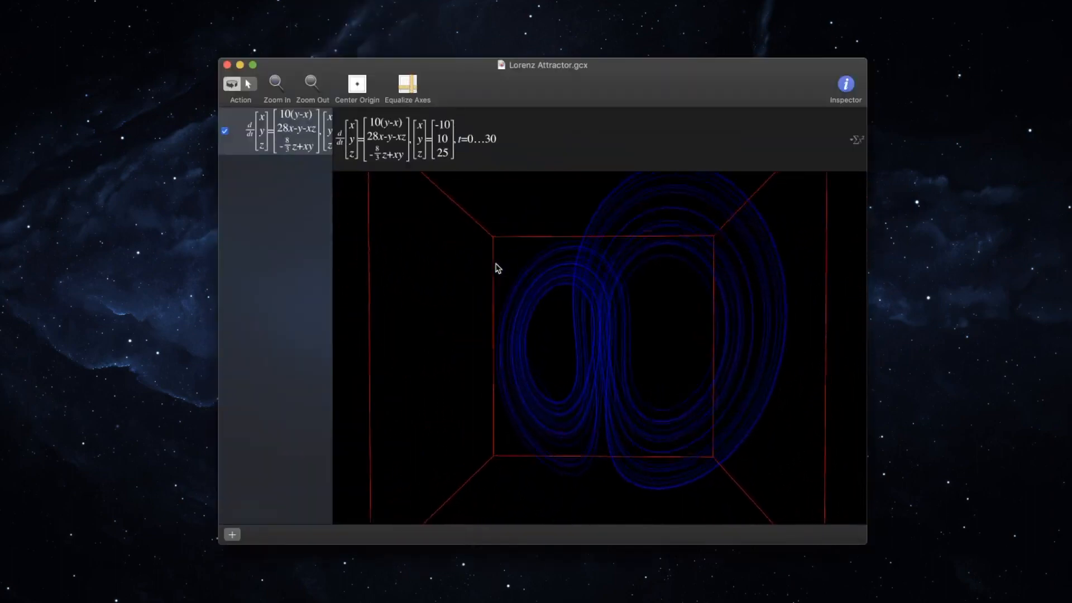
pyautogui.moveTo(497, 268); pyautogui.dragTo(478, 273)
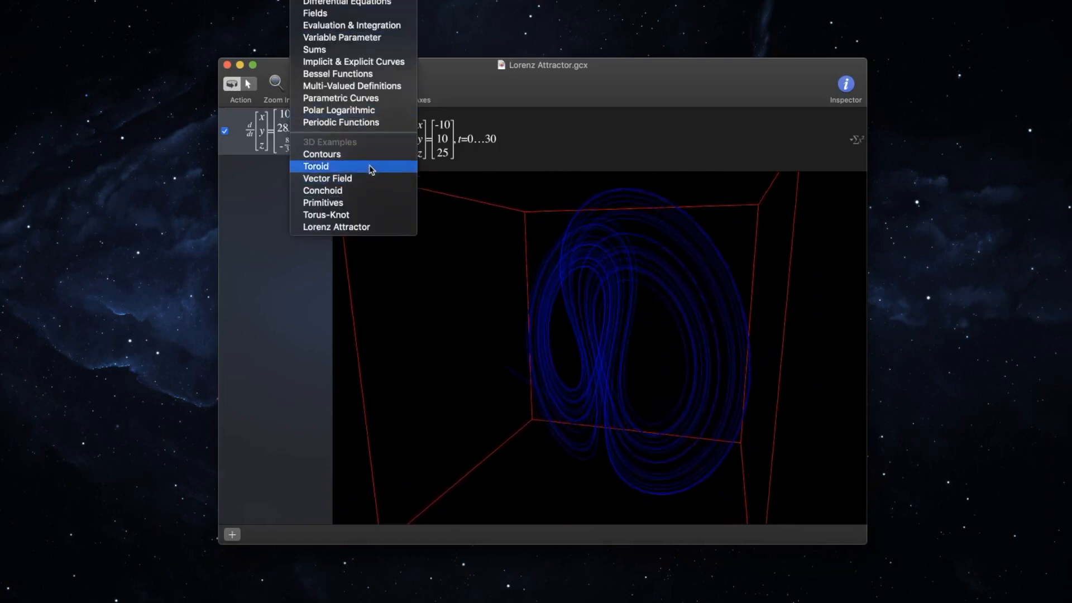
pyautogui.click(315, 166)
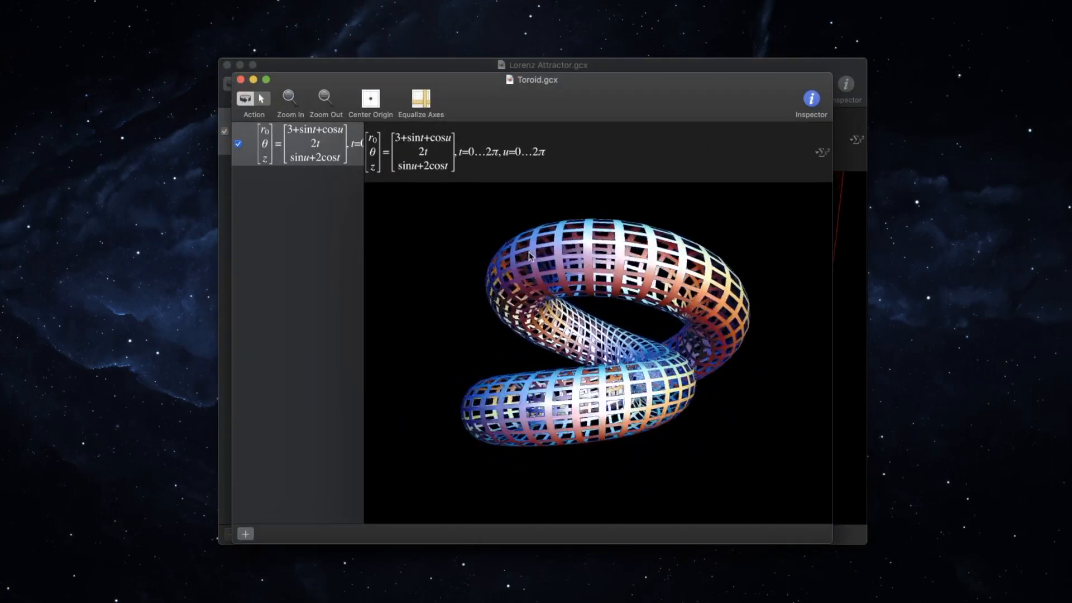
pyautogui.moveTo(533, 256); pyautogui.dragTo(475, 276)
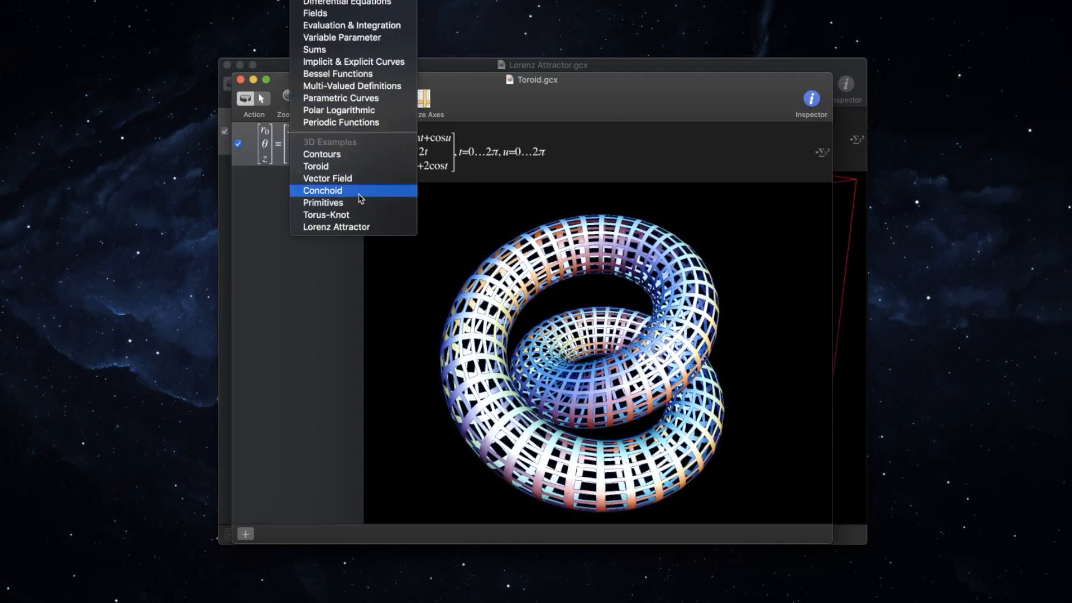
# Open and rotate the green Conchoid shell, then open and rotate the Torus-Knot example
pyautogui.click(322, 190)
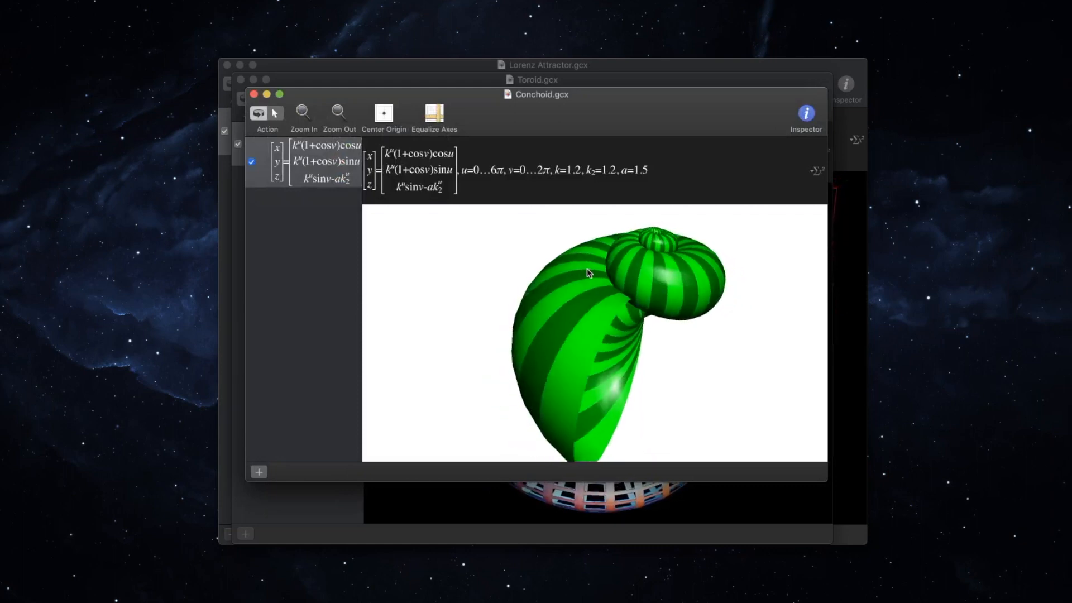
pyautogui.moveTo(587, 274); pyautogui.dragTo(537, 232)
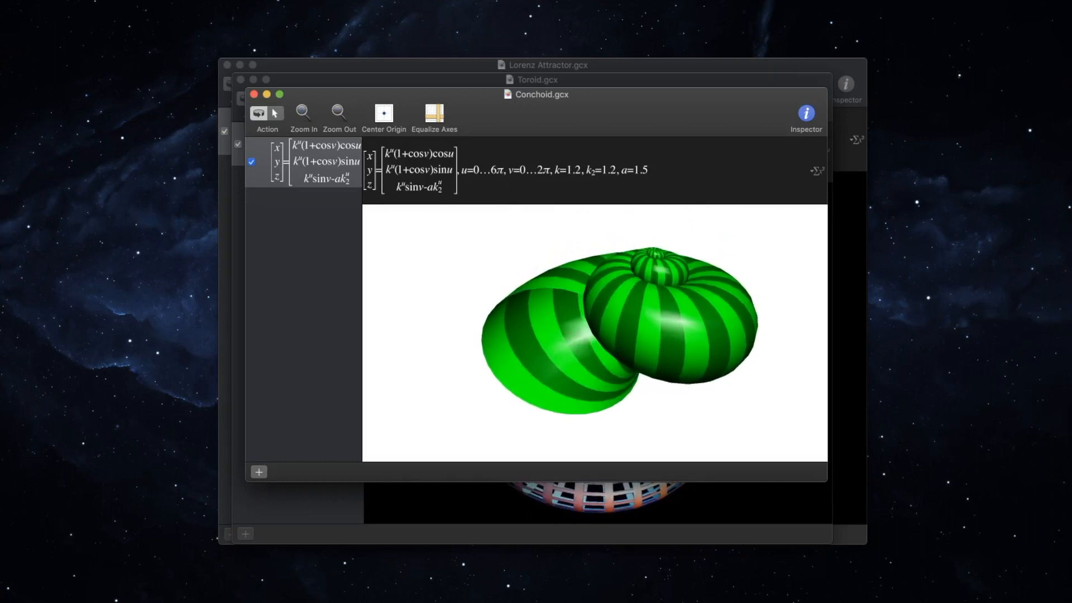
pyautogui.click(260, 112)
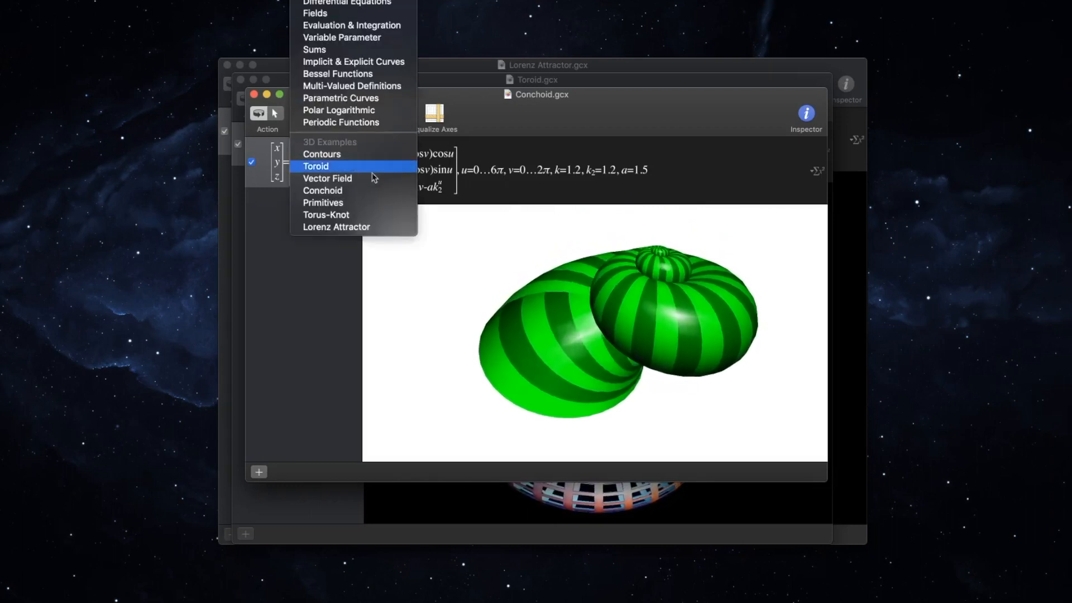
pyautogui.click(316, 166)
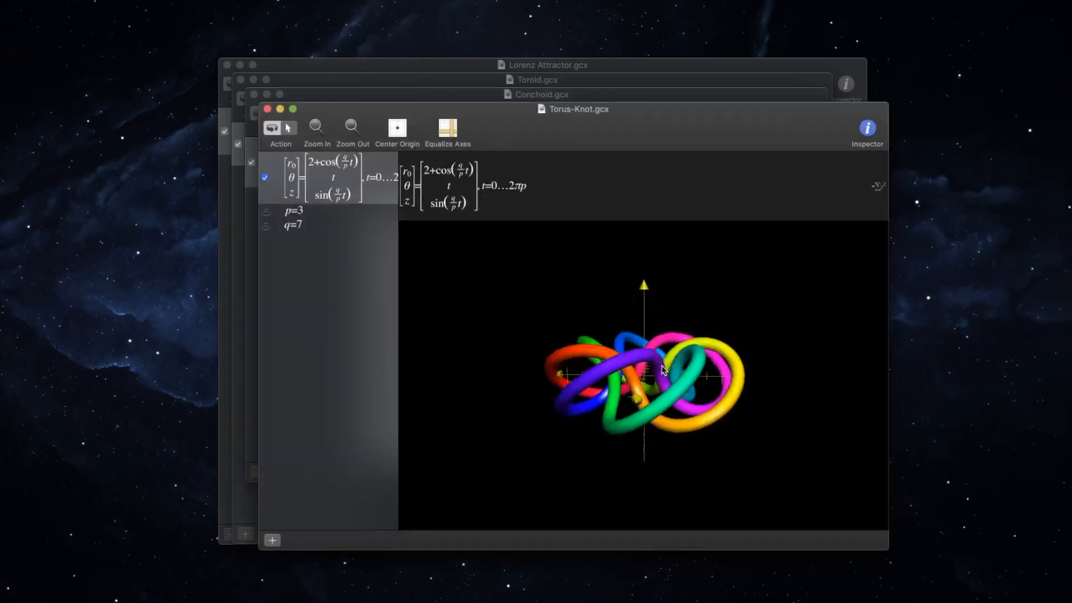
pyautogui.moveTo(663, 369); pyautogui.dragTo(642, 376)
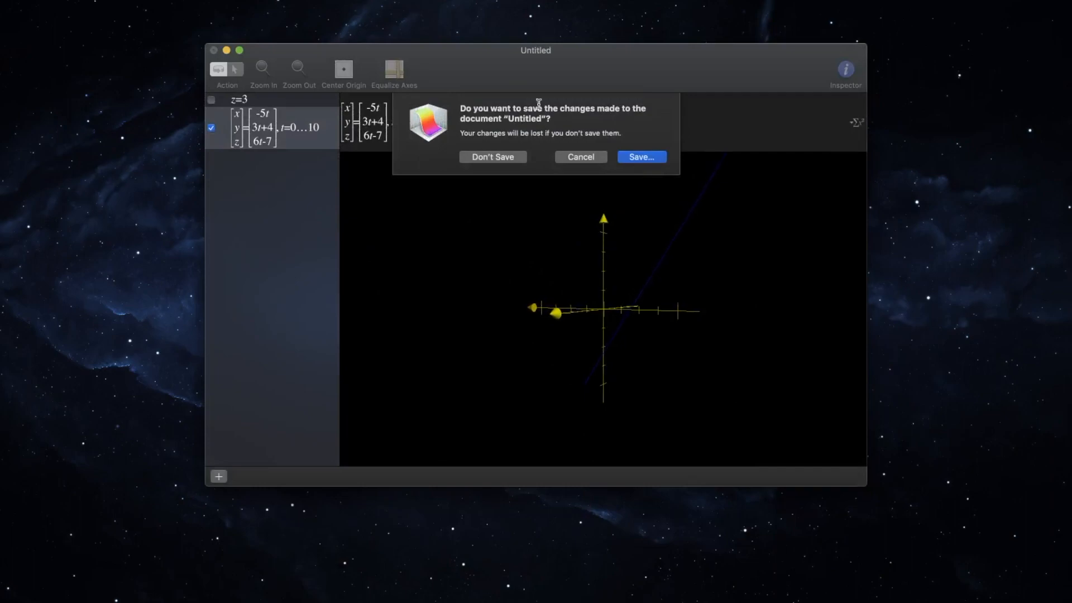
# Discard the untitled plane-and-line graph and rotate the Lorenz vector field example
pyautogui.click(493, 156)
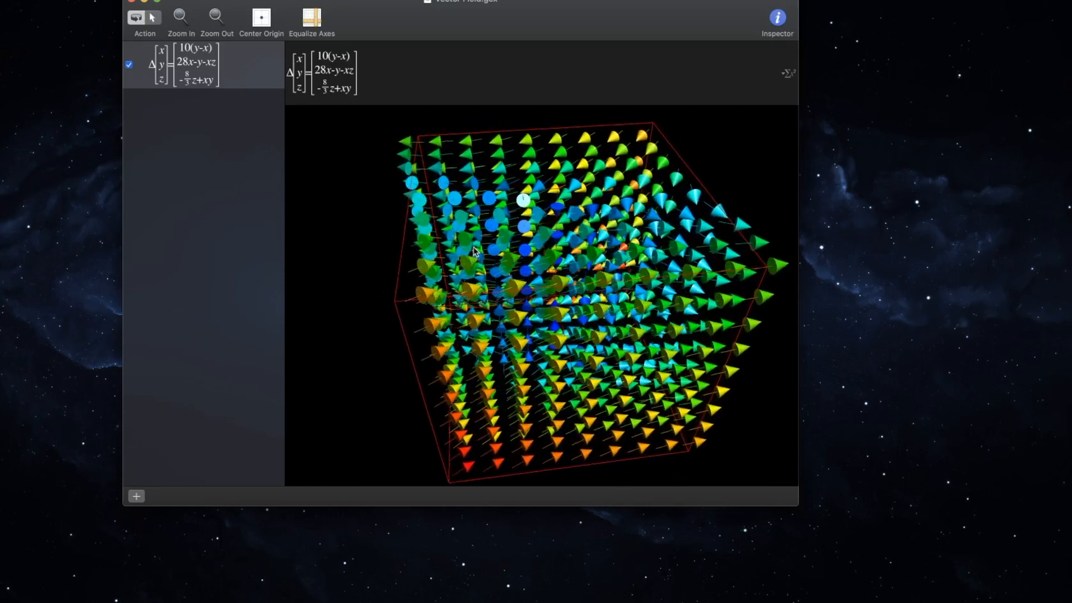
pyautogui.moveTo(519, 198); pyautogui.dragTo(539, 171)
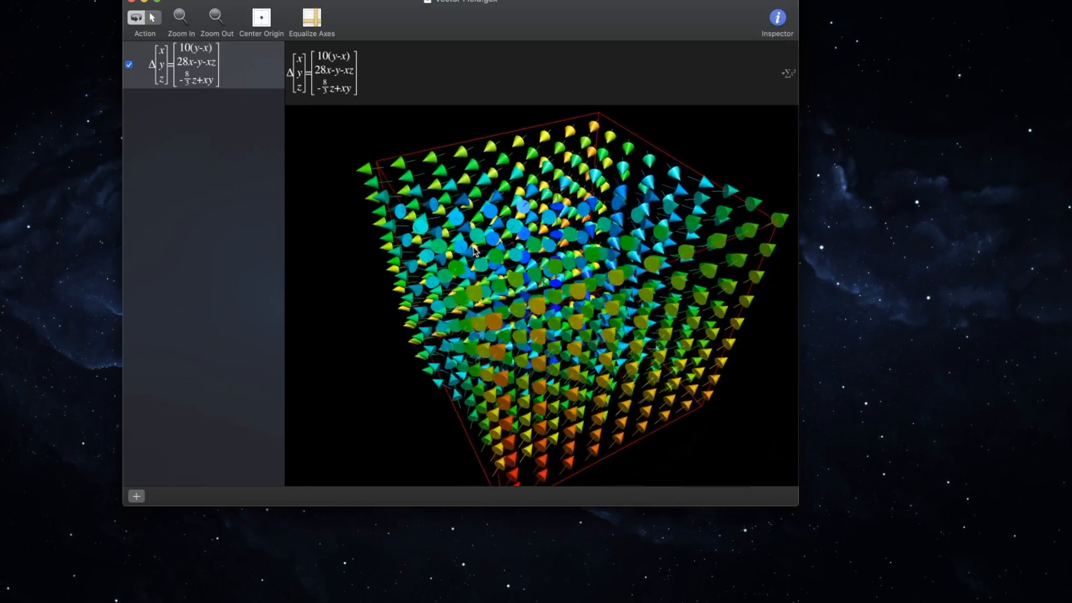